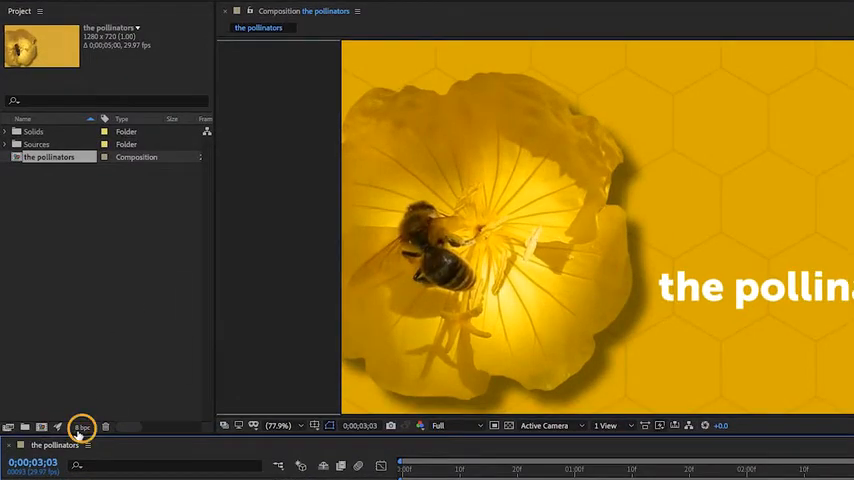
- Confirm the project stays at 8 bits per channel, leaving the project settings unchanged
{"action": "left_click", "coordinate": [82, 428]}
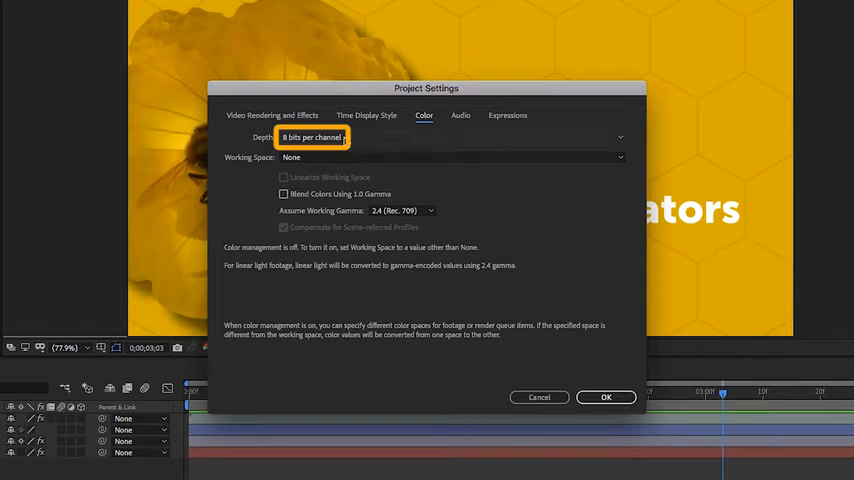
{"action": "left_click", "coordinate": [312, 137]}
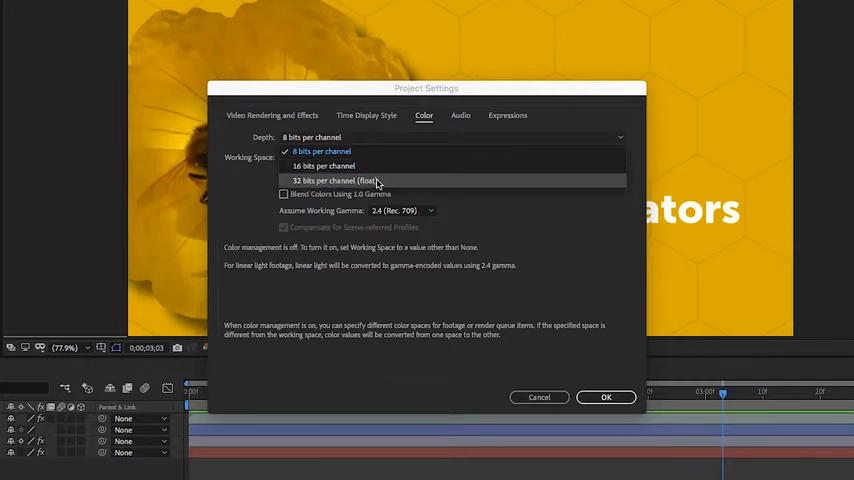
{"action": "mouse_move", "coordinate": [382, 177]}
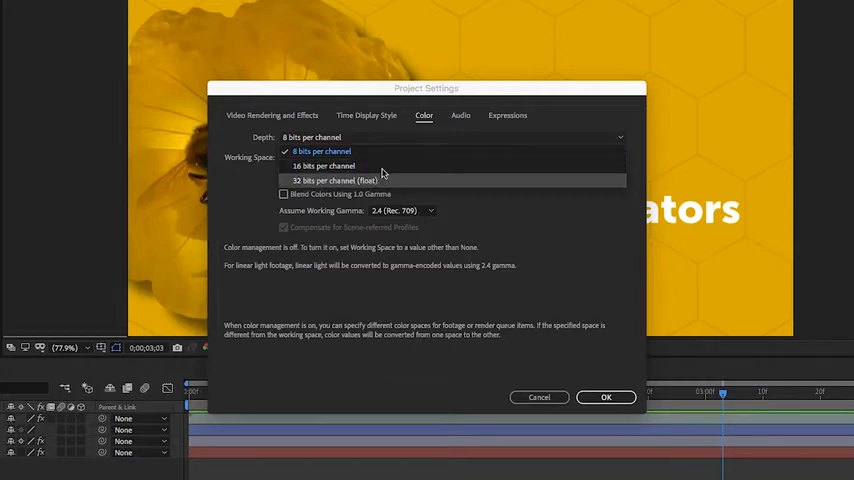
{"action": "left_click", "coordinate": [311, 137]}
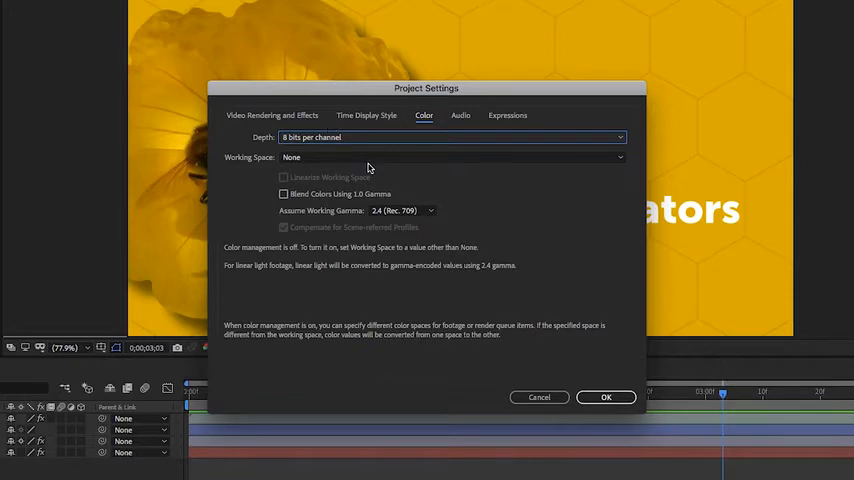
{"action": "mouse_move", "coordinate": [533, 318]}
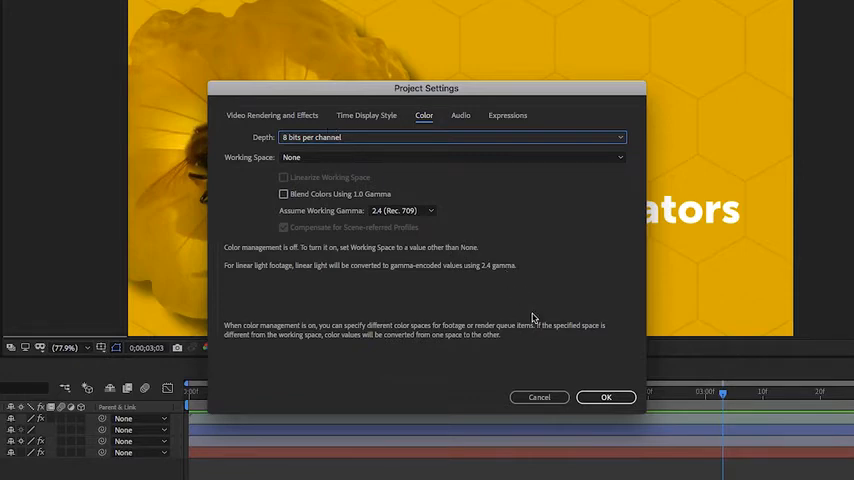
{"action": "left_click", "coordinate": [606, 397]}
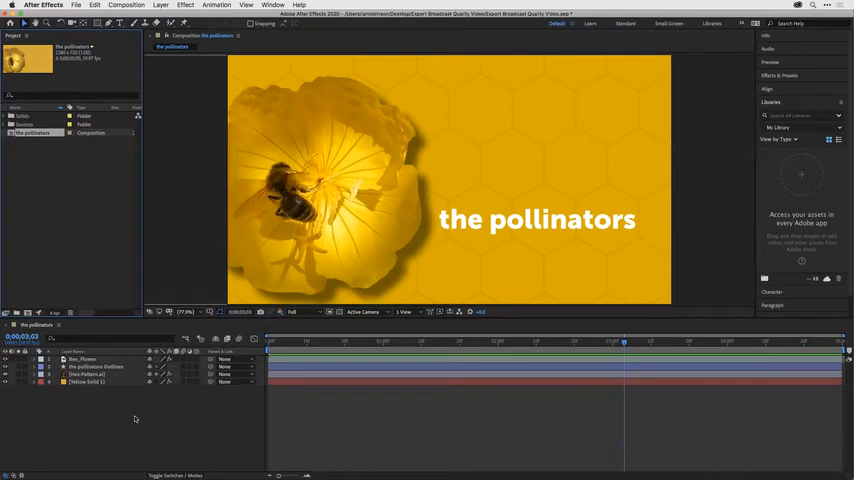
- Add the pollinators comp to the render queue from the Composition menu
{"action": "left_click", "coordinate": [126, 5]}
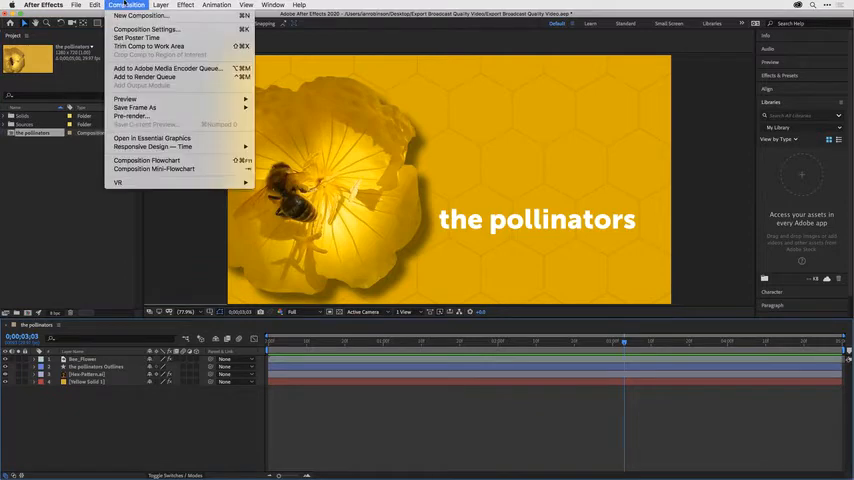
{"action": "mouse_move", "coordinate": [144, 77]}
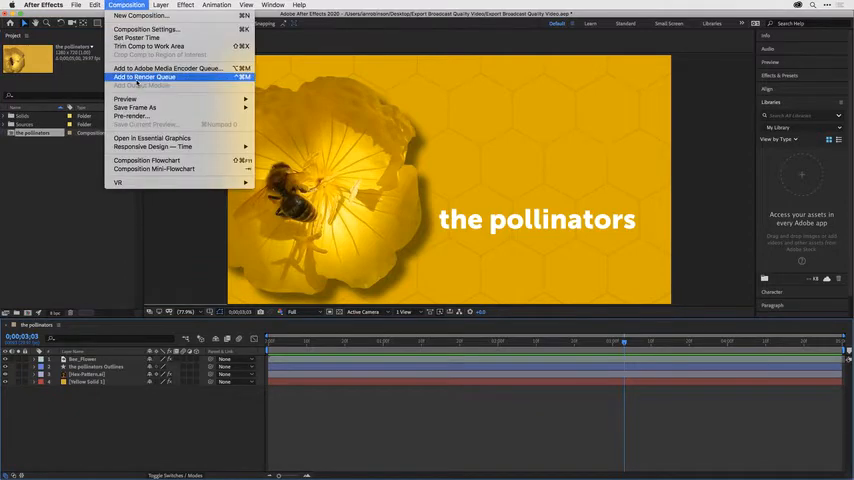
{"action": "left_click", "coordinate": [140, 76]}
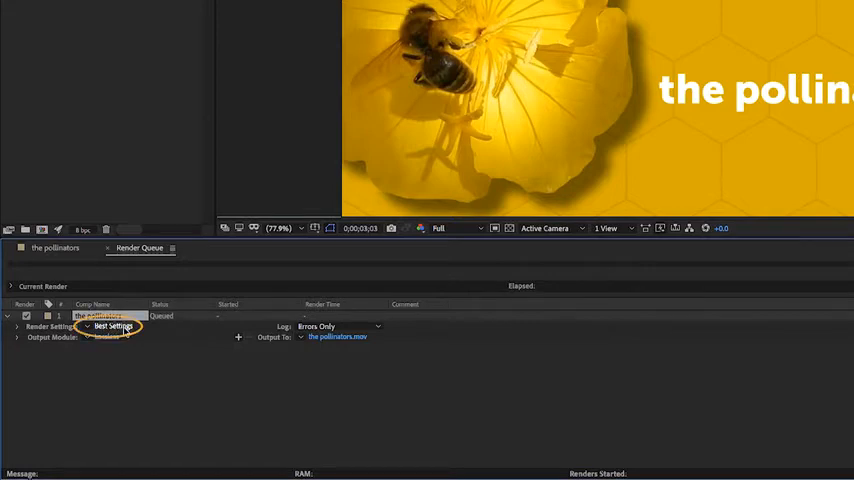
- Set the pollinators render to custom Best Settings with Work Area Only time span
{"action": "left_click", "coordinate": [112, 326]}
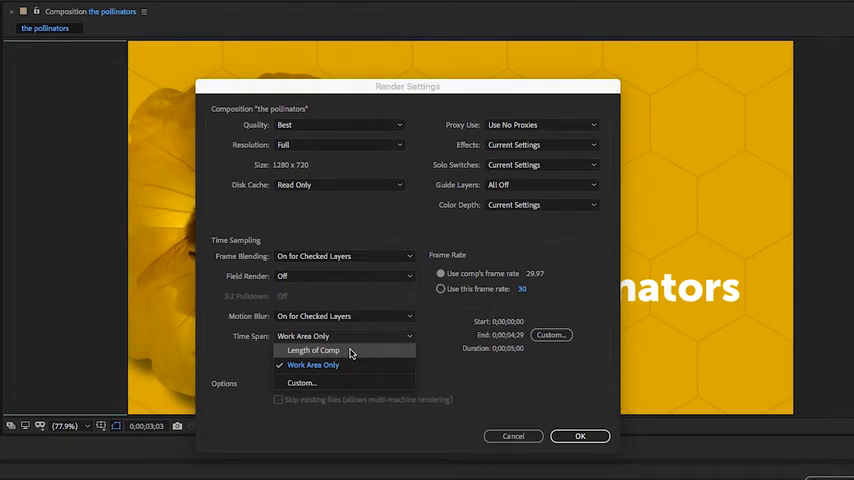
{"action": "mouse_move", "coordinate": [468, 385]}
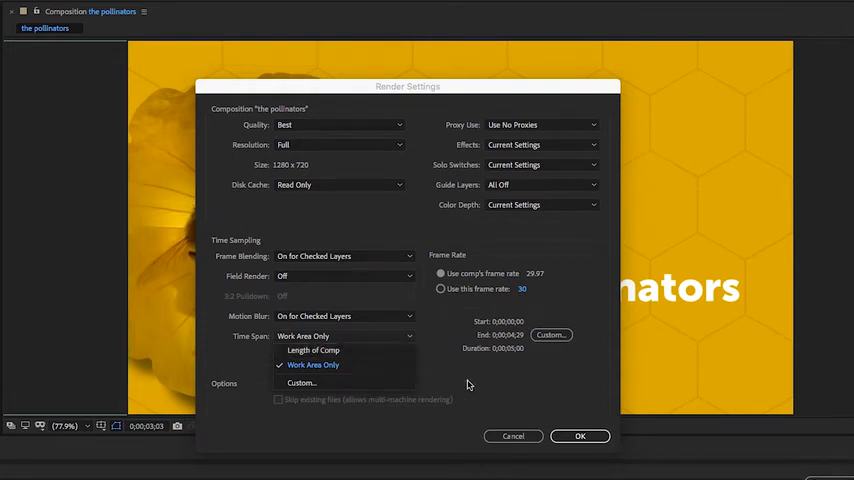
{"action": "left_click", "coordinate": [312, 364]}
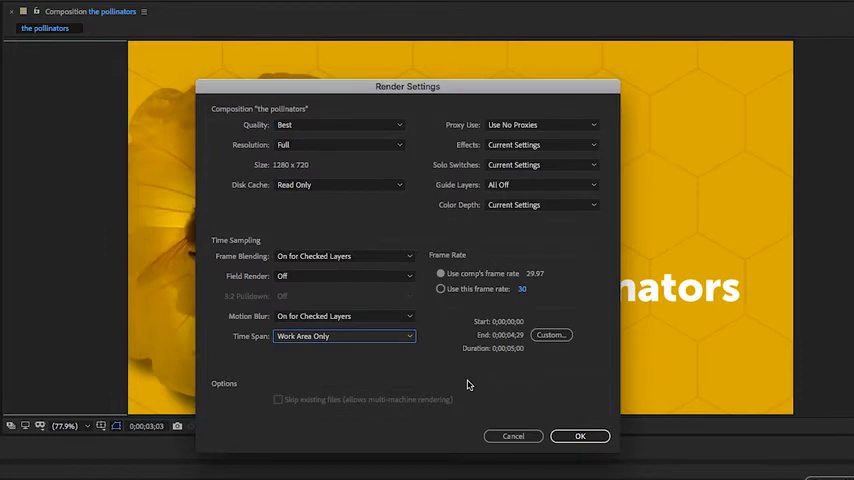
{"action": "left_click", "coordinate": [551, 334]}
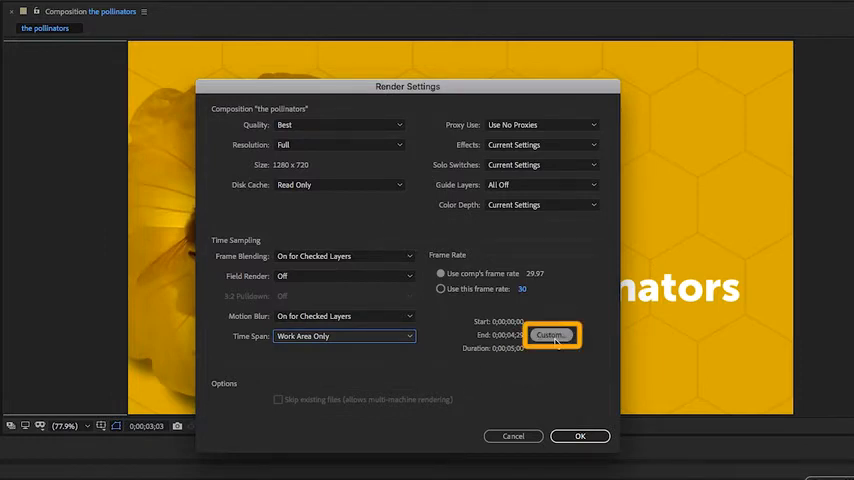
{"action": "left_click", "coordinate": [580, 436]}
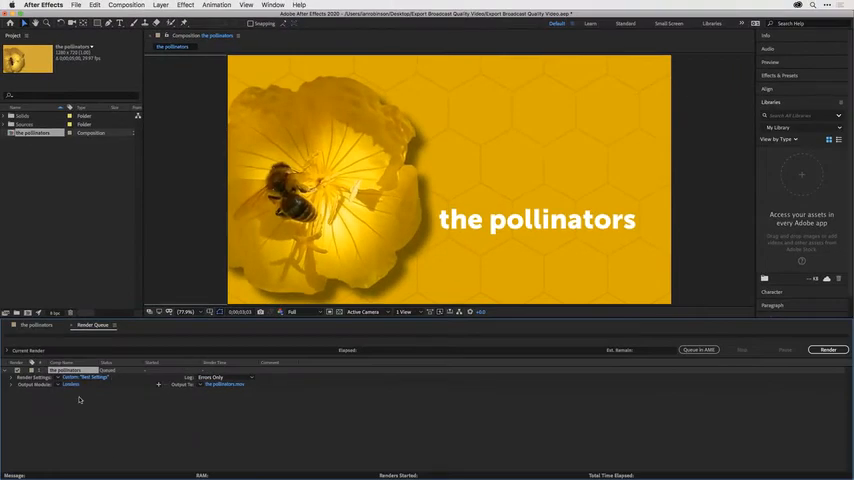
- Keep QuickTime as the output format and bring up its codec options
{"action": "left_click", "coordinate": [70, 384]}
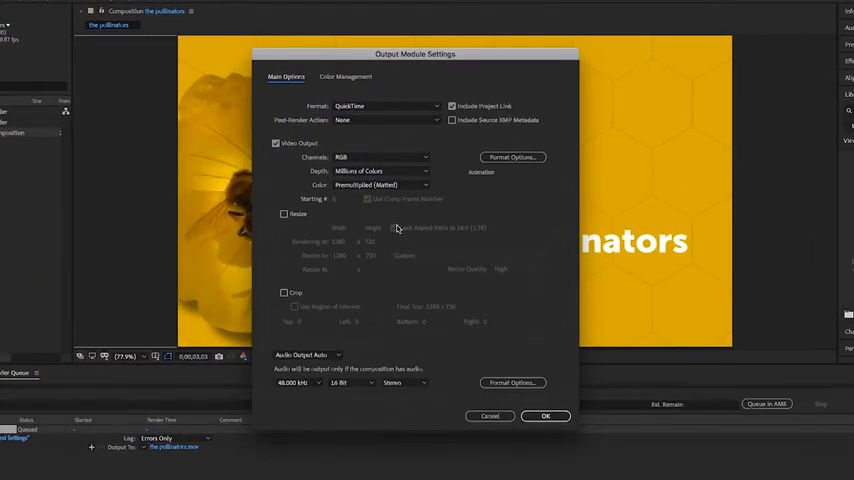
{"action": "left_click", "coordinate": [387, 105]}
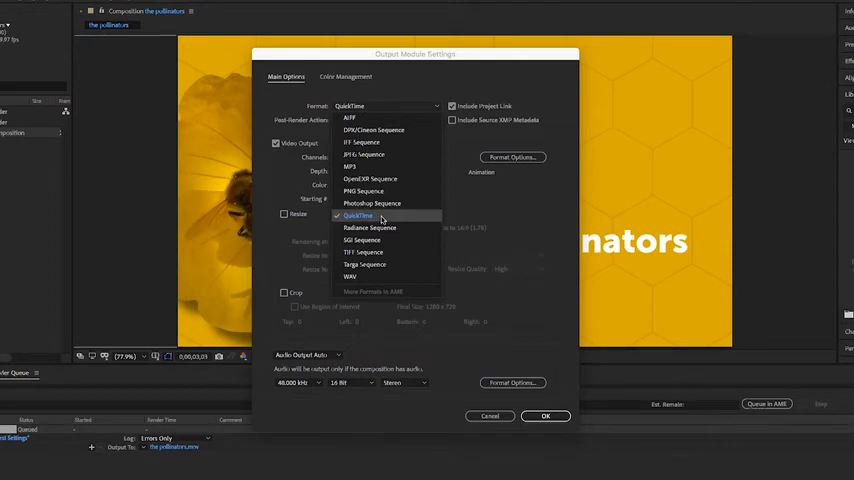
{"action": "left_click", "coordinate": [357, 216]}
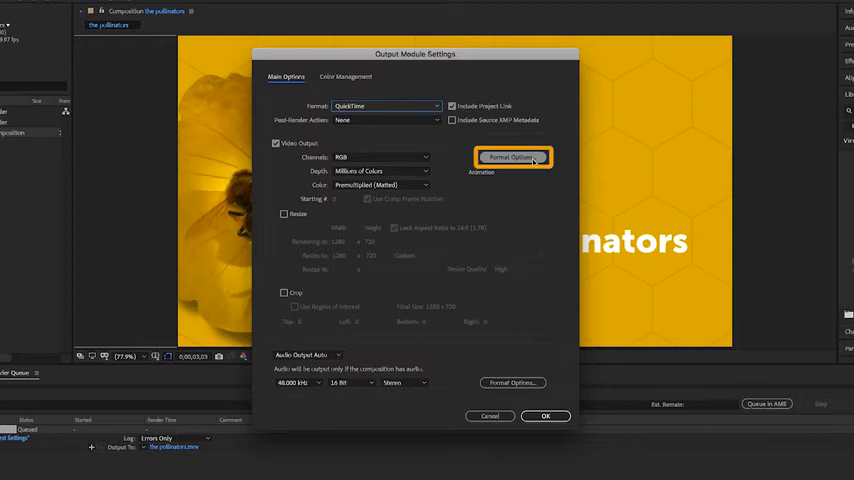
{"action": "left_click", "coordinate": [512, 157]}
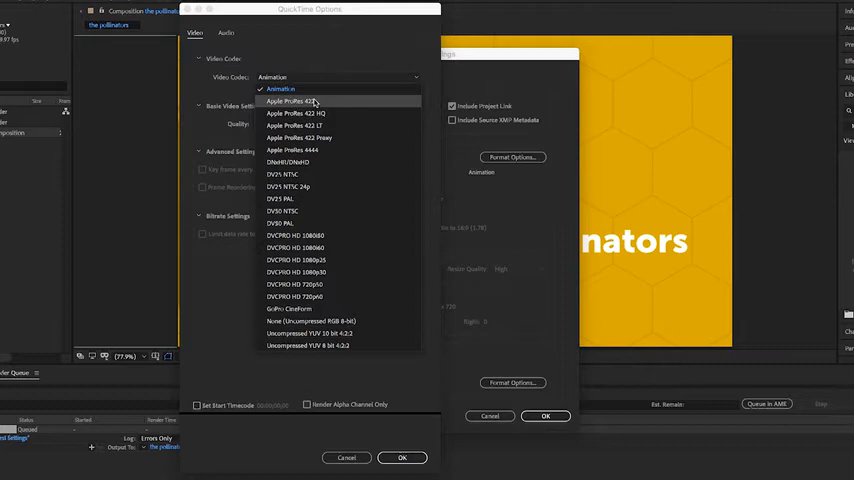
{"action": "mouse_move", "coordinate": [325, 101]}
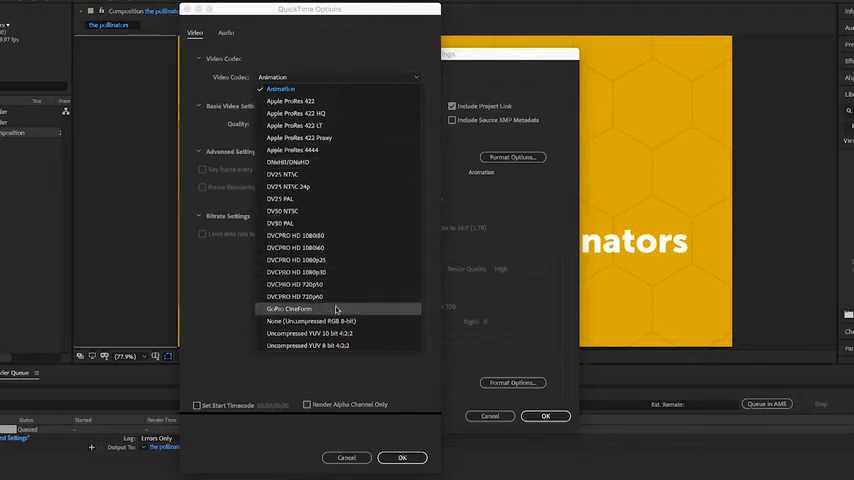
- Choose Apple ProRes 422 as the QuickTime video codec and accept the output settings
{"action": "left_click", "coordinate": [290, 101]}
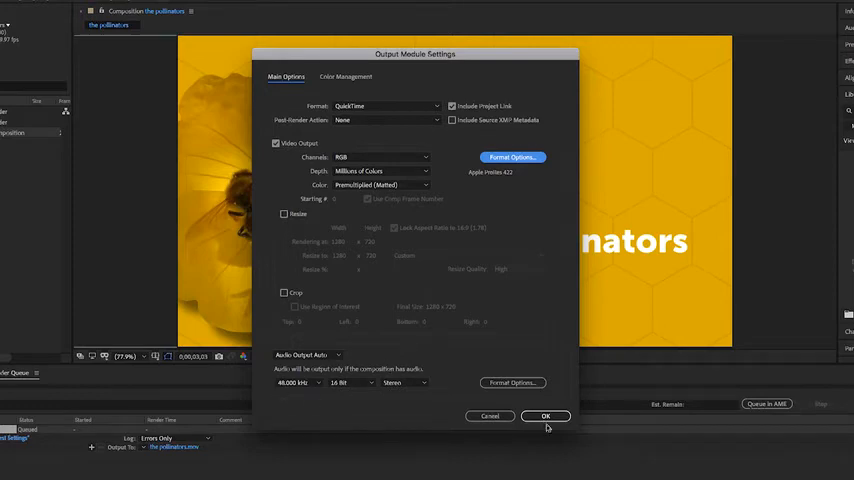
{"action": "left_click", "coordinate": [545, 416]}
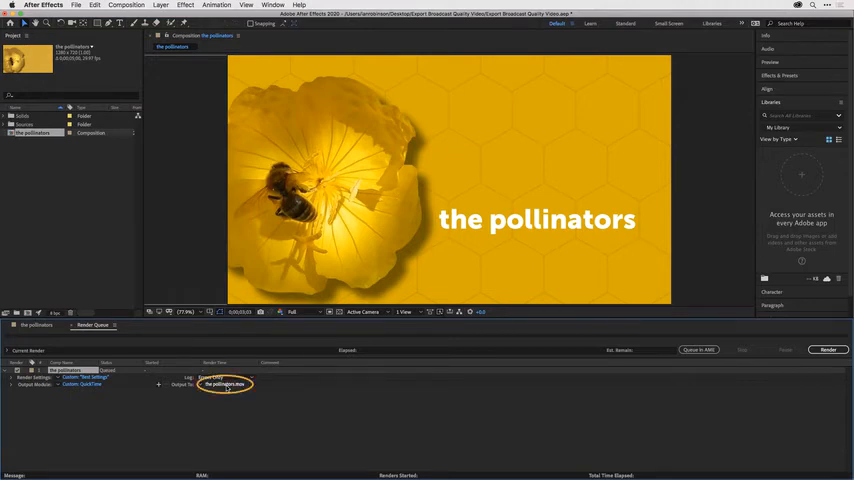
- Save the ProRes output as the pollinators_ProRes.mov in the Renders folder
{"action": "left_click", "coordinate": [223, 384]}
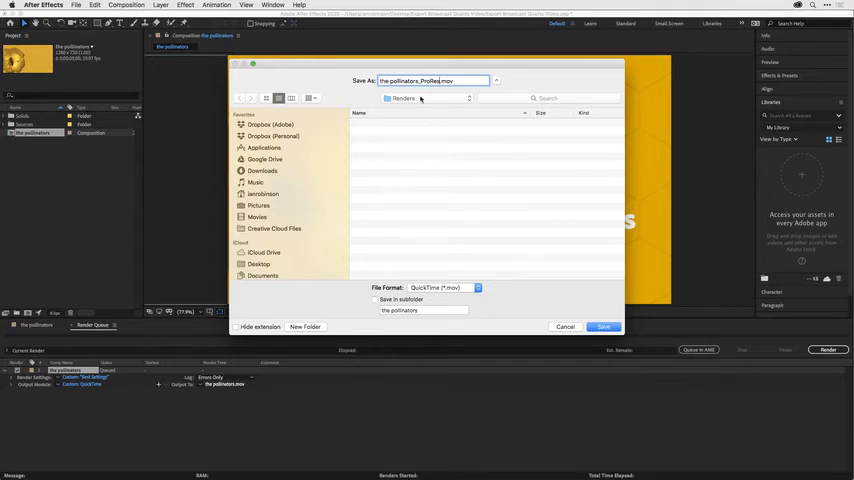
{"action": "left_click", "coordinate": [404, 98]}
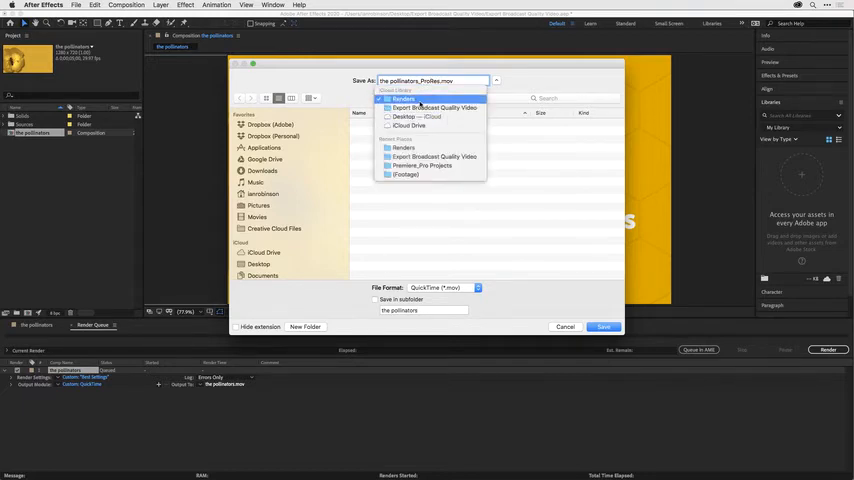
{"action": "left_click", "coordinate": [434, 107]}
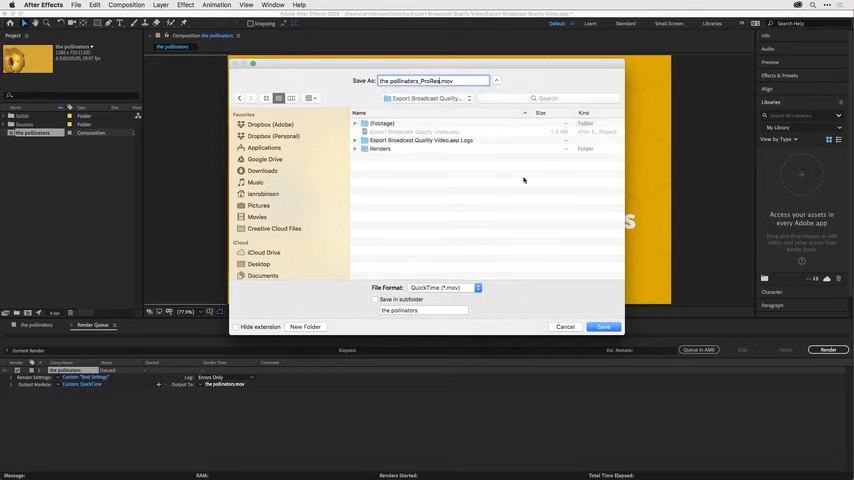
{"action": "double_click", "coordinate": [379, 149]}
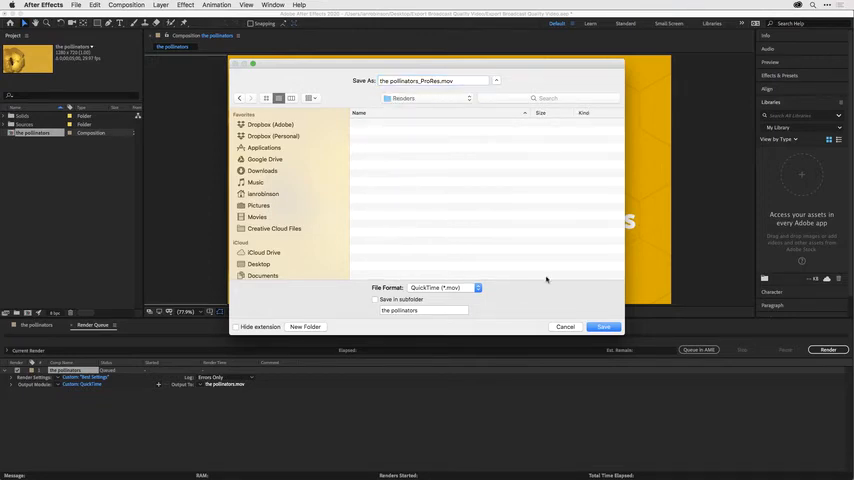
{"action": "left_click", "coordinate": [603, 327]}
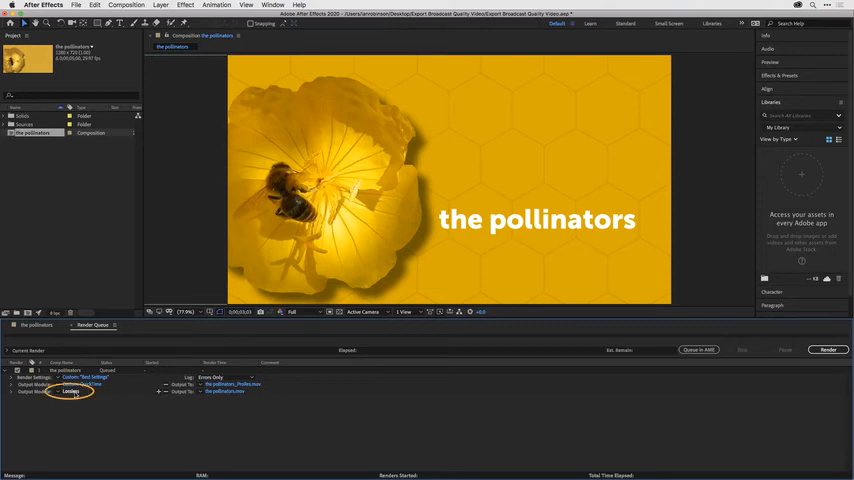
- Open the Output Module Settings for the second Lossless output module
{"action": "left_click", "coordinate": [70, 391]}
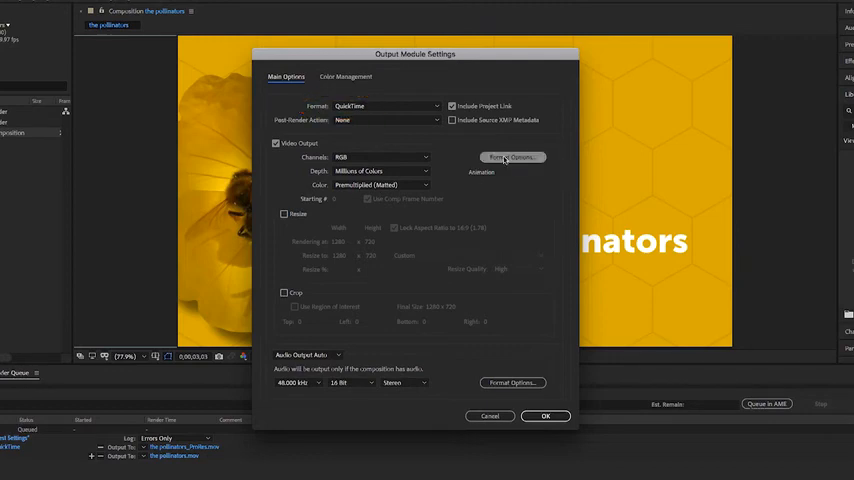
- Set the second output's QuickTime codec to DNxHR/DNxHD (HQ 8-bit) and accept
{"action": "left_click", "coordinate": [513, 157]}
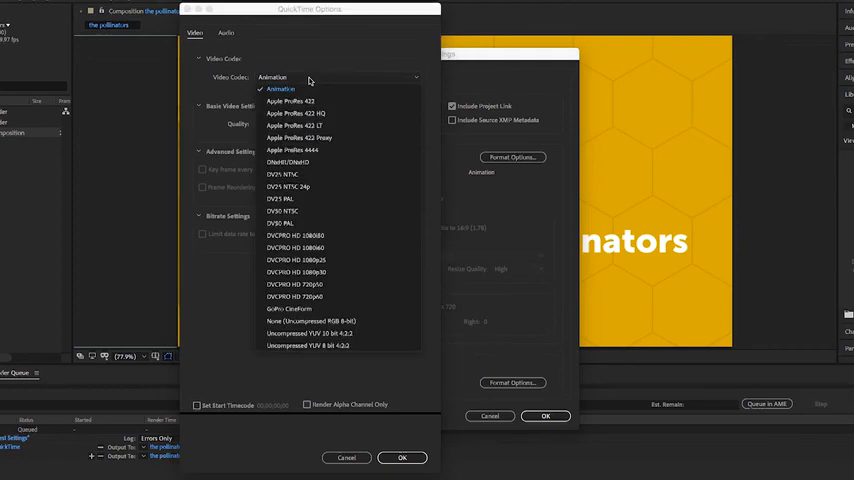
{"action": "mouse_move", "coordinate": [300, 162]}
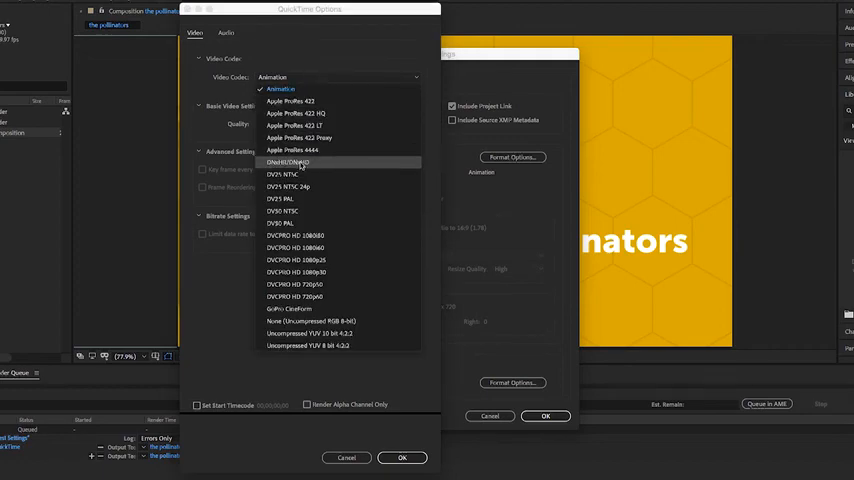
{"action": "left_click", "coordinate": [290, 162]}
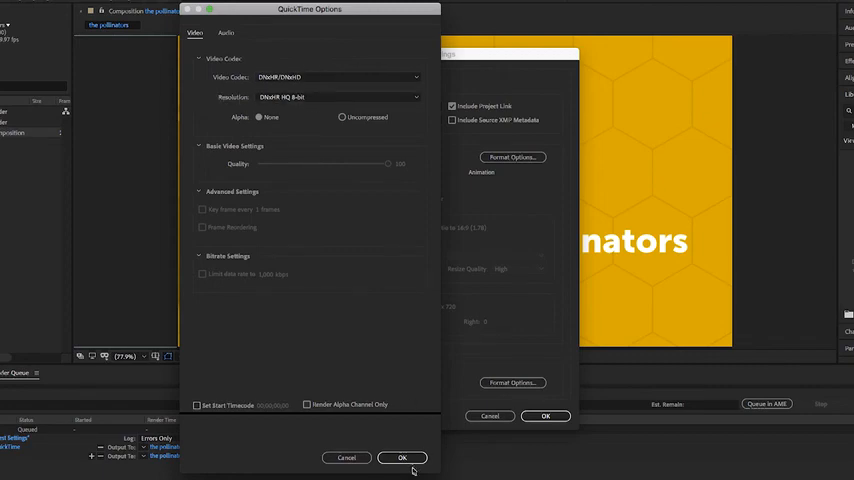
{"action": "left_click", "coordinate": [402, 458]}
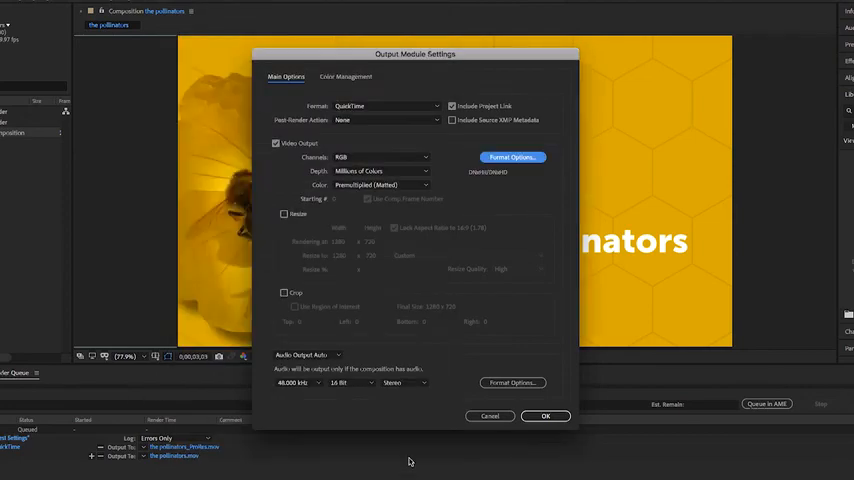
{"action": "left_click", "coordinate": [545, 416]}
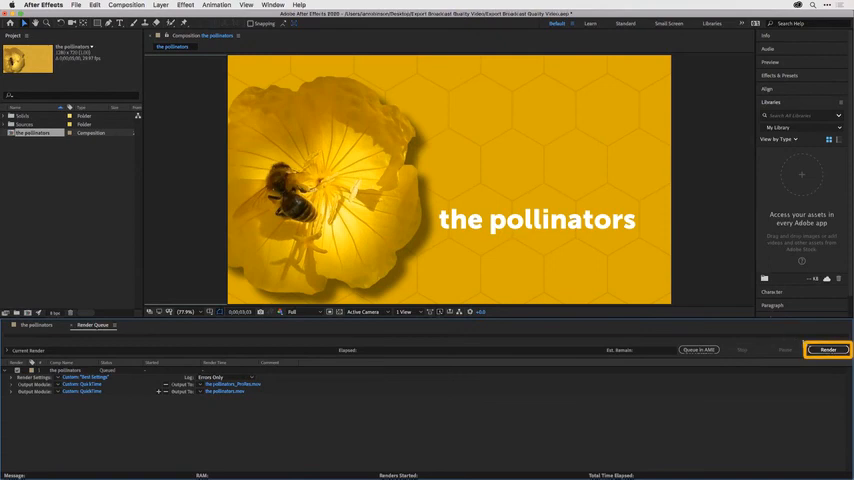
- Render the queue and check the pollinators.mov and the pollinators_ProRes.mov in Renders
{"action": "left_click", "coordinate": [827, 349]}
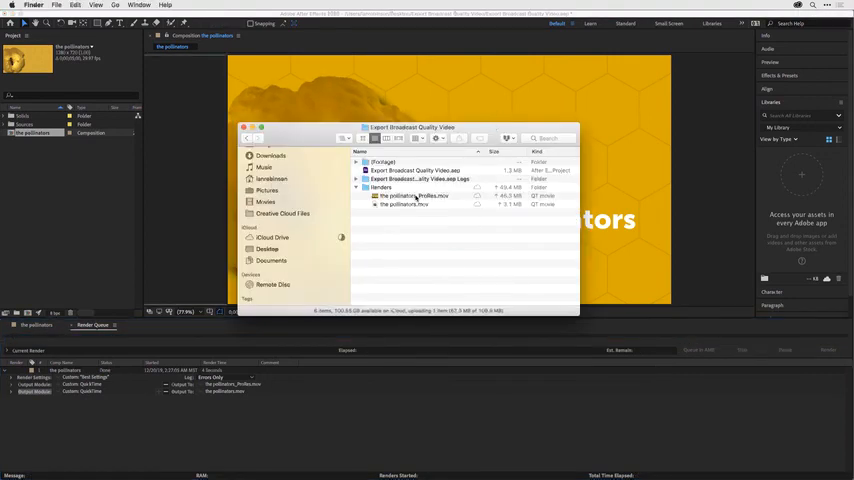
{"action": "left_click", "coordinate": [405, 205]}
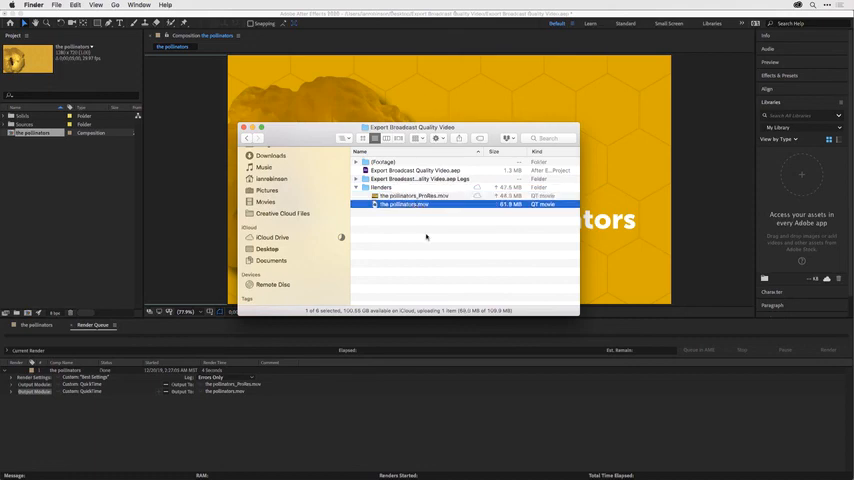